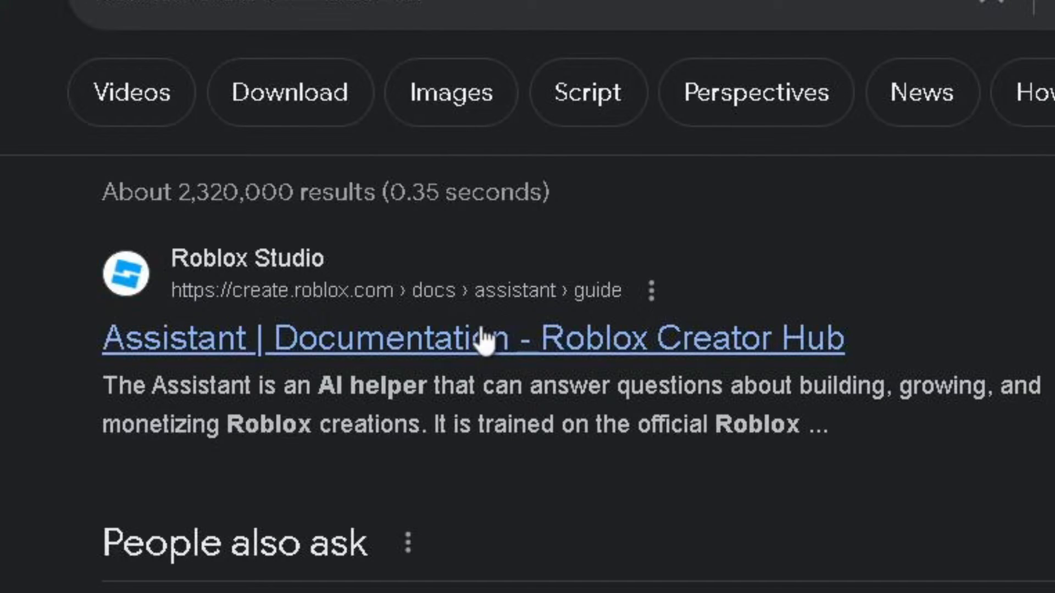
# Open the 'Assistant | Documentation - Roblox Creator Hub' result from Google Search.
pyautogui.click(478, 338)
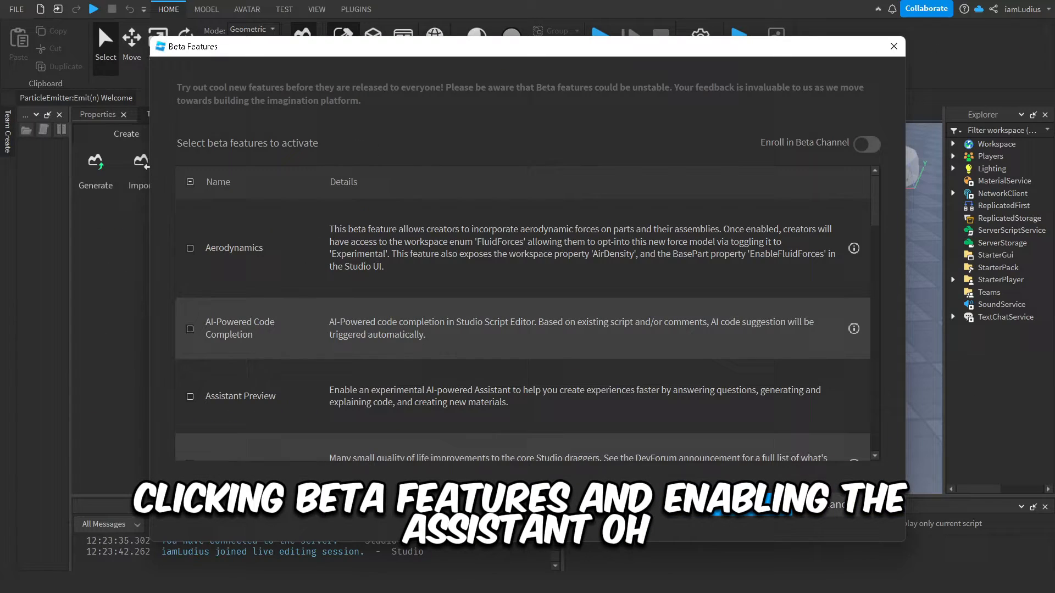
# Enable the Assistant Preview beta feature in Roblox Studio's Beta Features list.
pyautogui.click(191, 397)
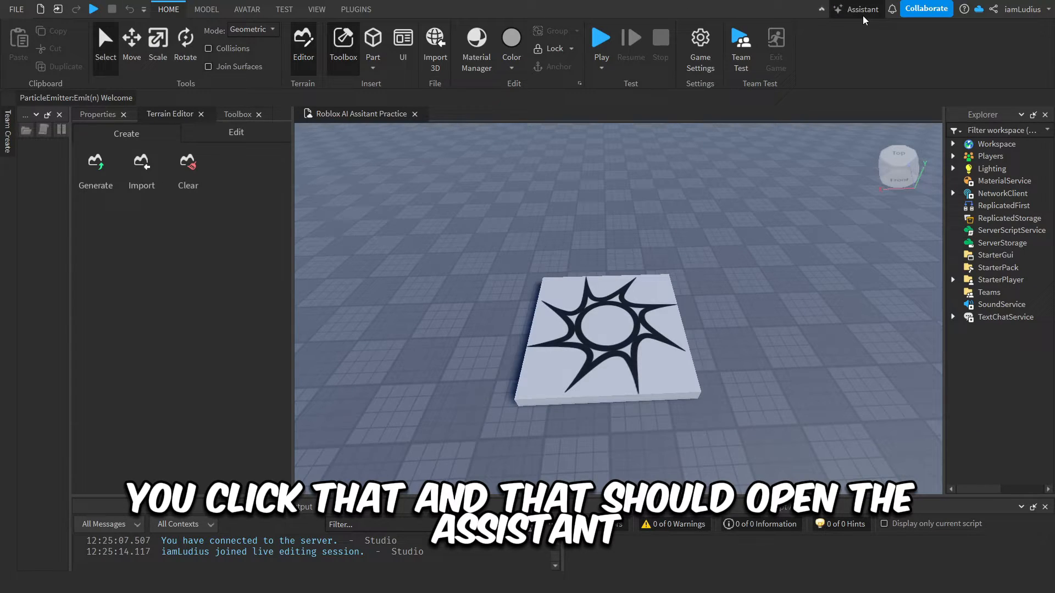
# Open the AI Assistant panel and accept its terms of service and privacy policy.
pyautogui.click(863, 9)
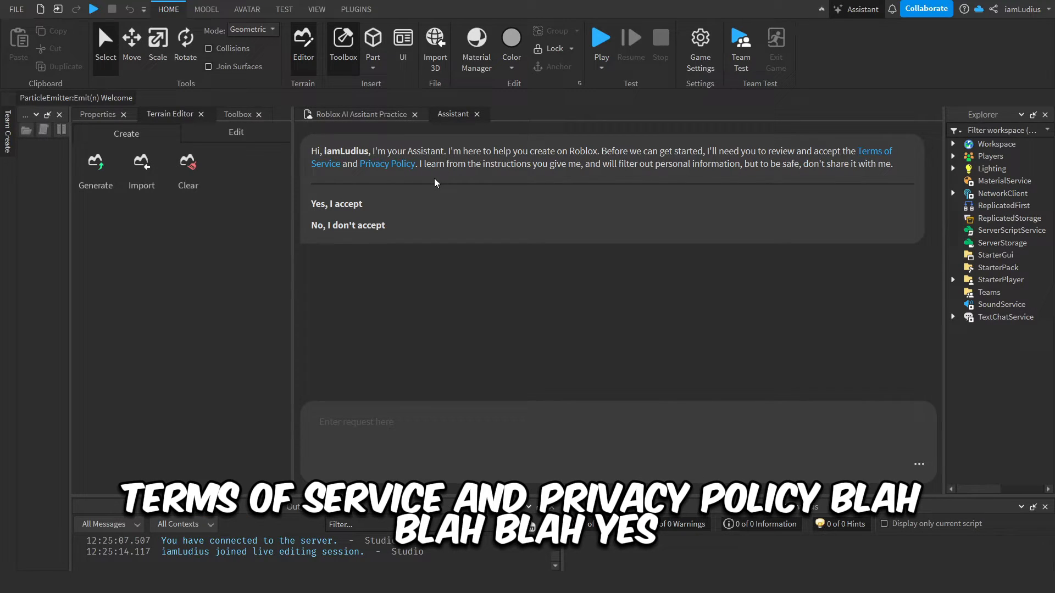
pyautogui.click(336, 204)
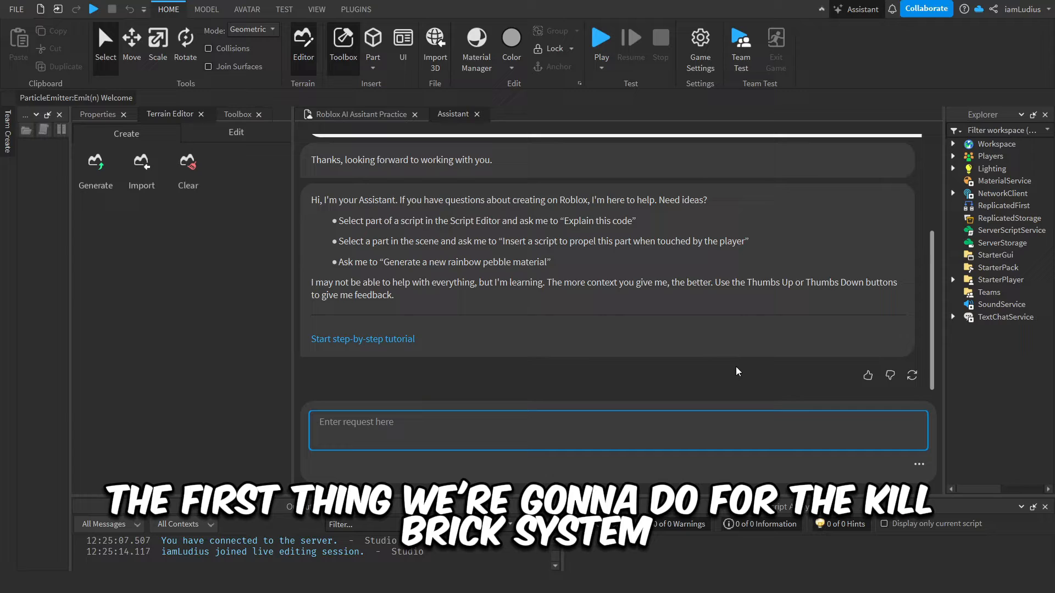
# Ask the Assistant for a script that kills any character touching a part, then return to the place view.
pyautogui.write('Make me a script for a part that makes it so when the part is touched by any character the character dies')
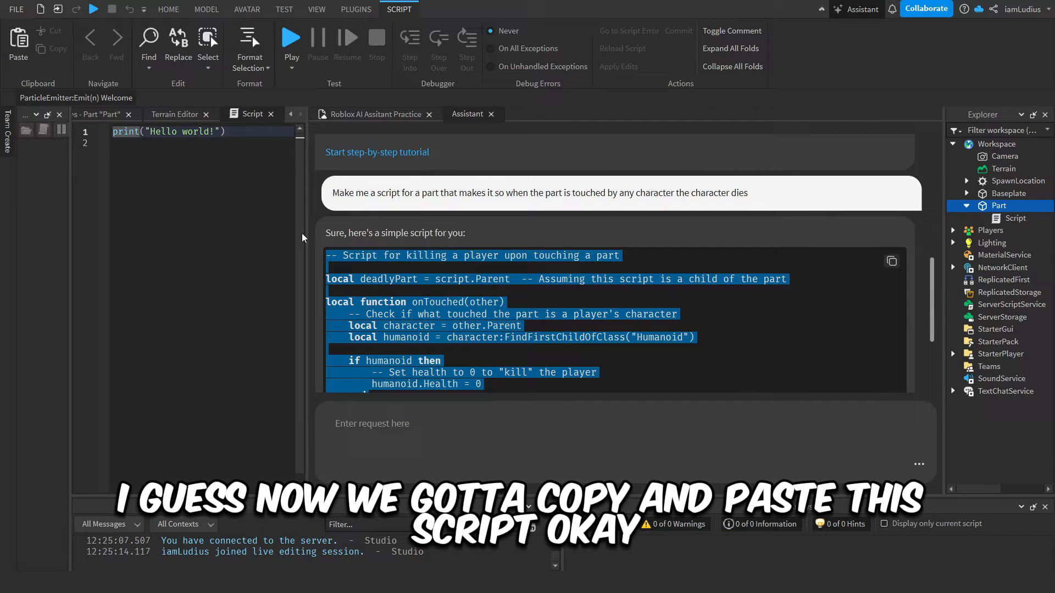
pyautogui.click(168, 10)
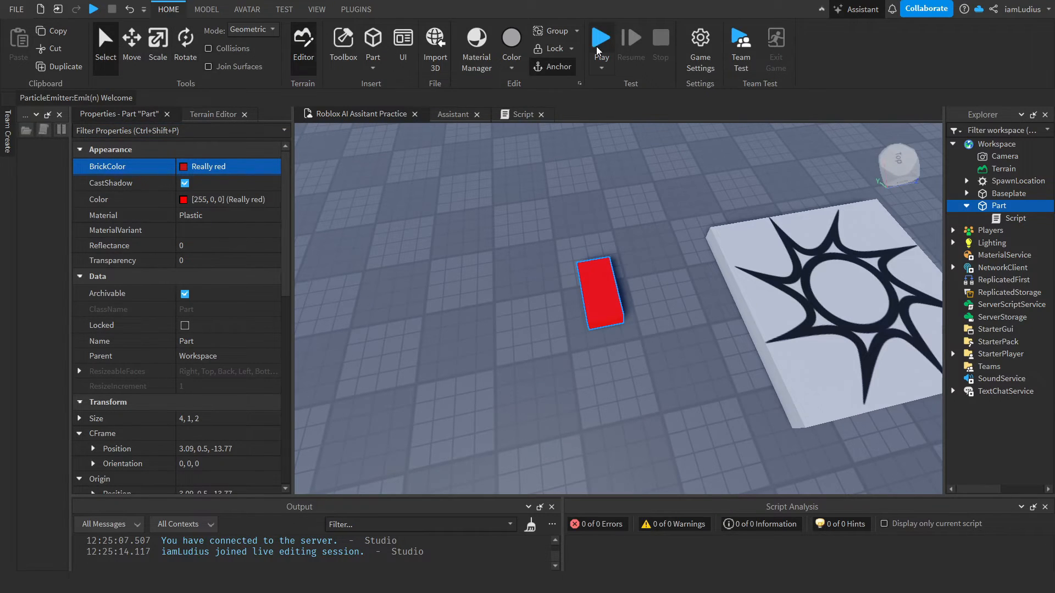
pyautogui.click(600, 38)
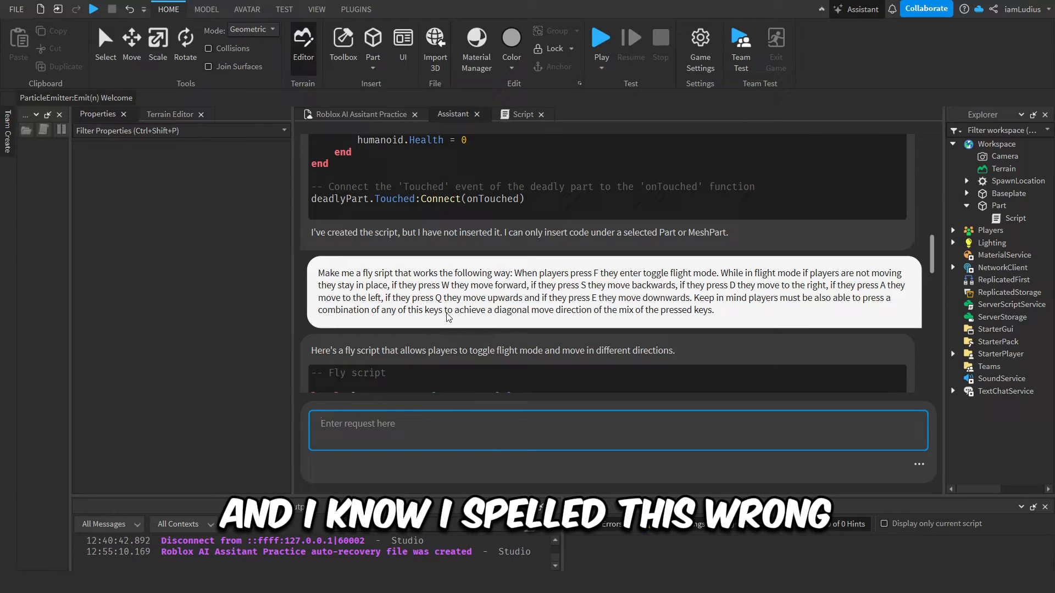
# Copy the Assistant's generated flight code for the FlightScript and start a play test.
pyautogui.doubleClick(415, 309)
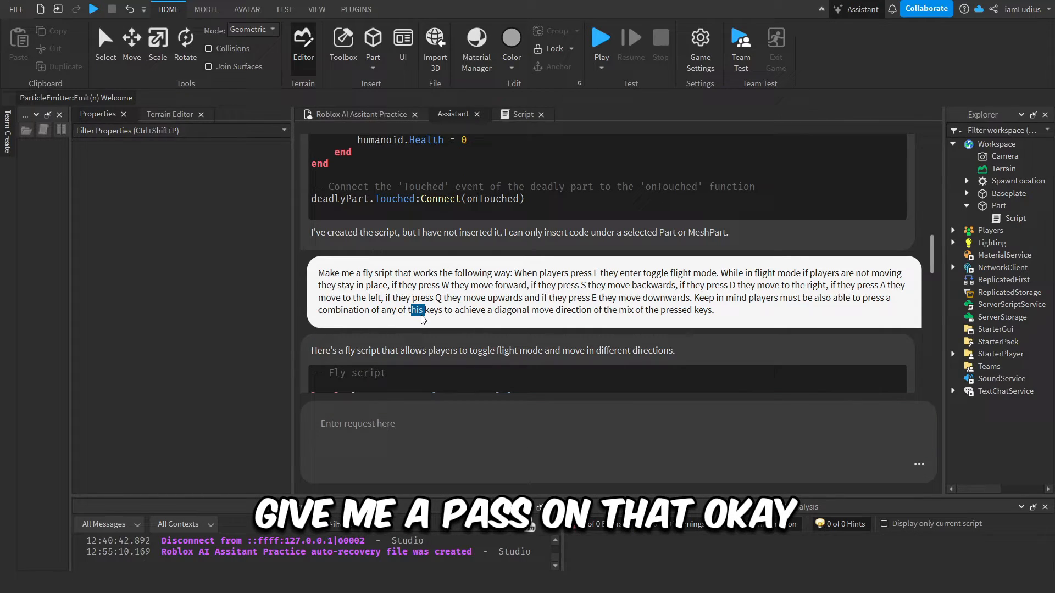
pyautogui.scroll(-3)
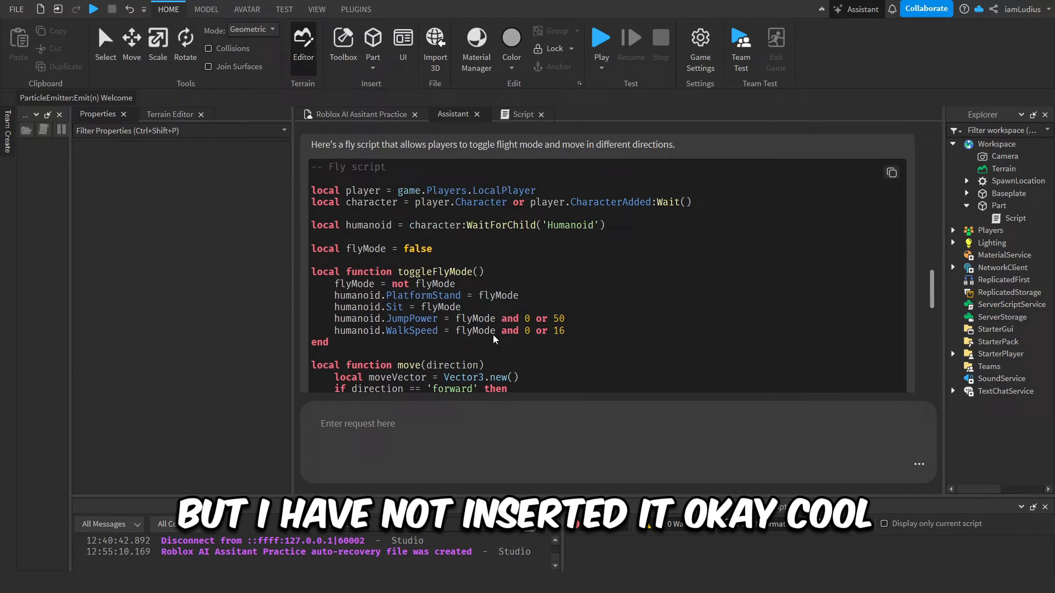
pyautogui.moveTo(320, 214)
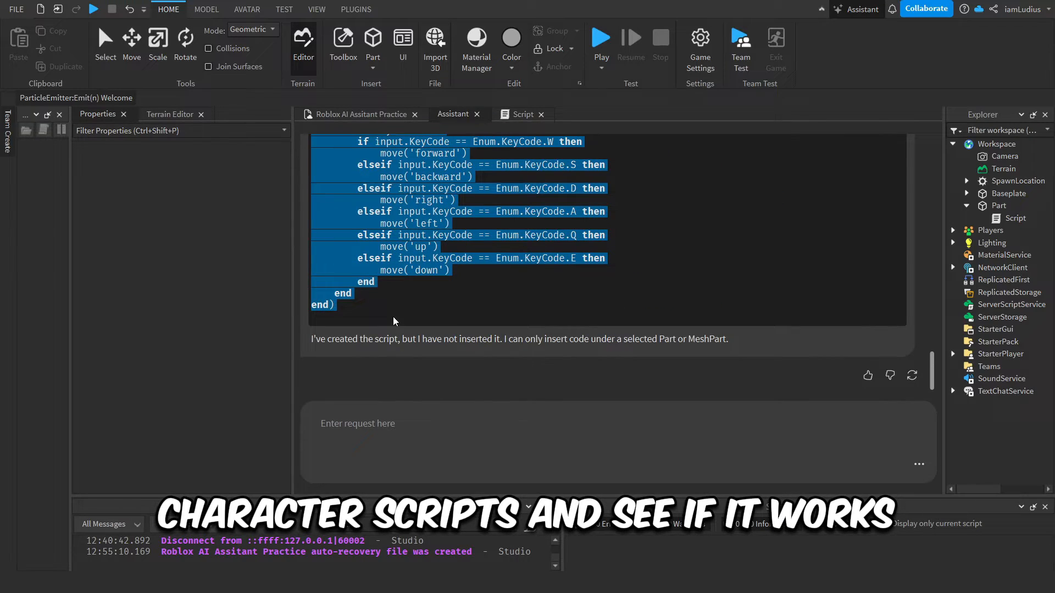
pyautogui.click(1002, 354)
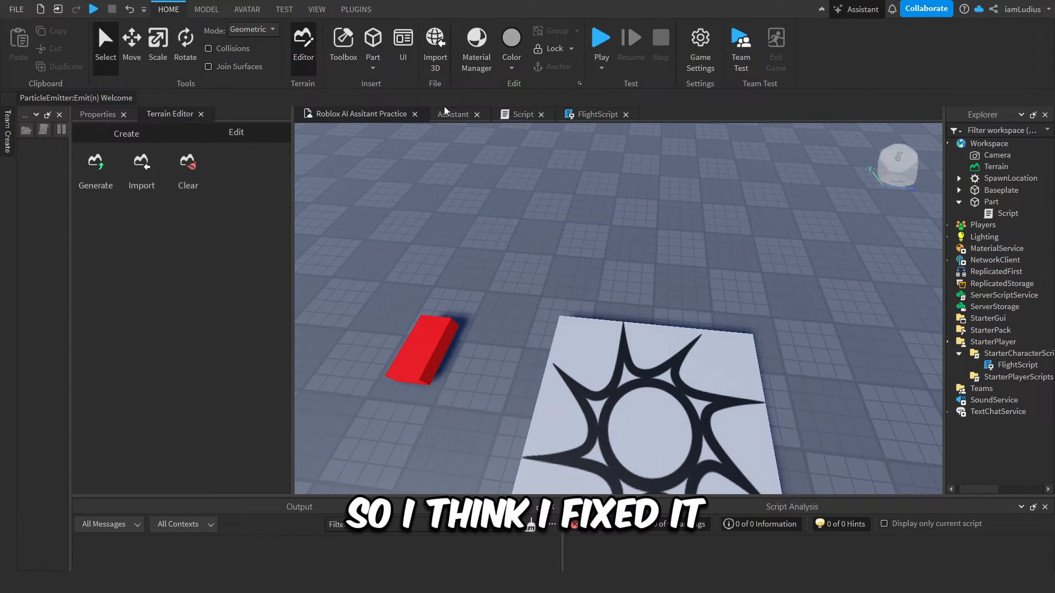
pyautogui.click(600, 37)
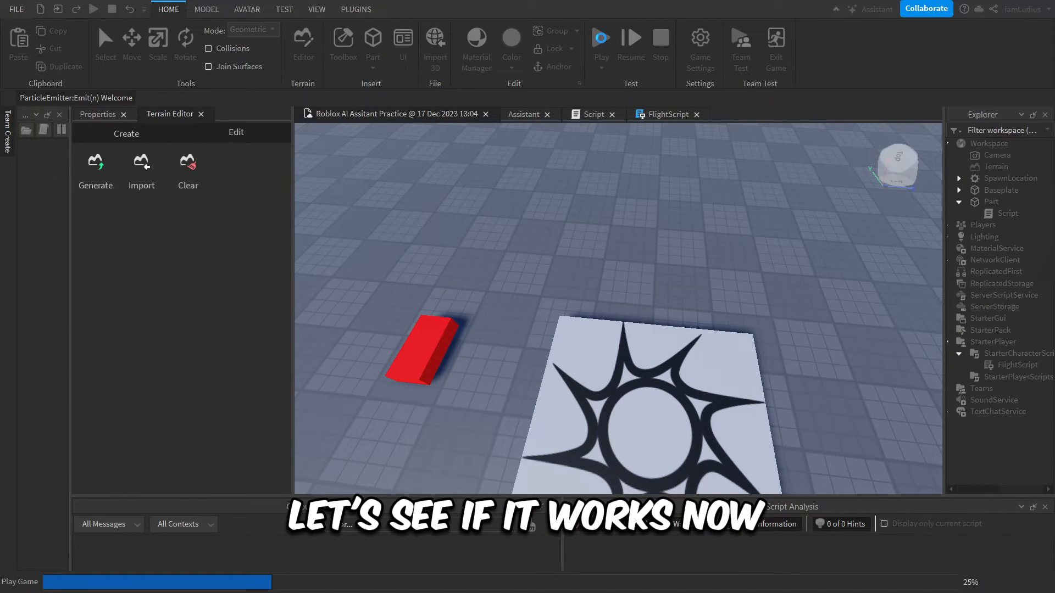
# Run the play test with the character spawned to try out the flight script.
pyautogui.click(600, 37)
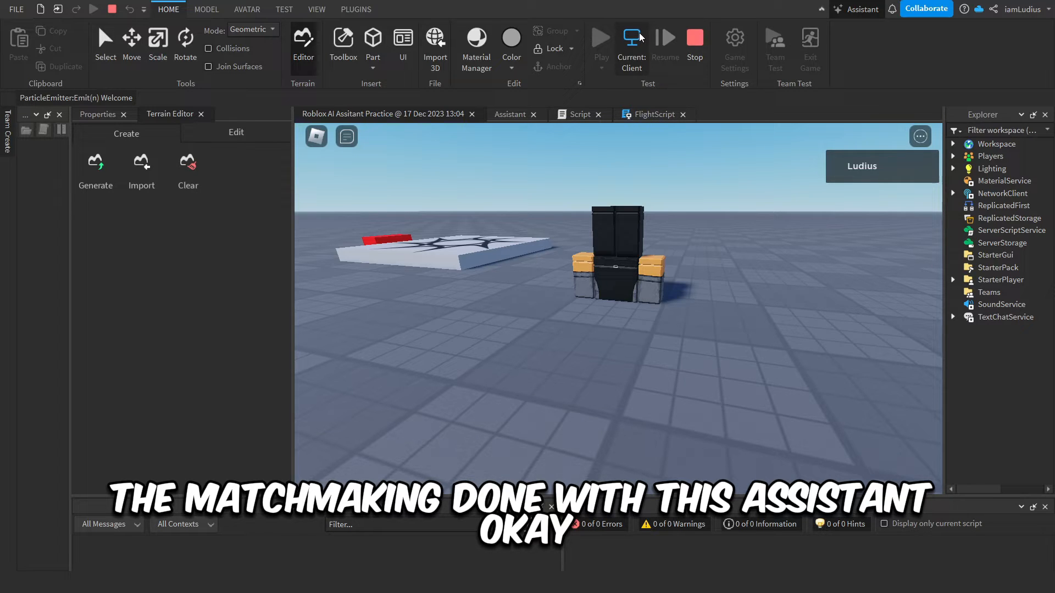
# Stop the play test and review the Assistant's matchmaking script with 10-second intermission and 20-second matches.
pyautogui.click(508, 113)
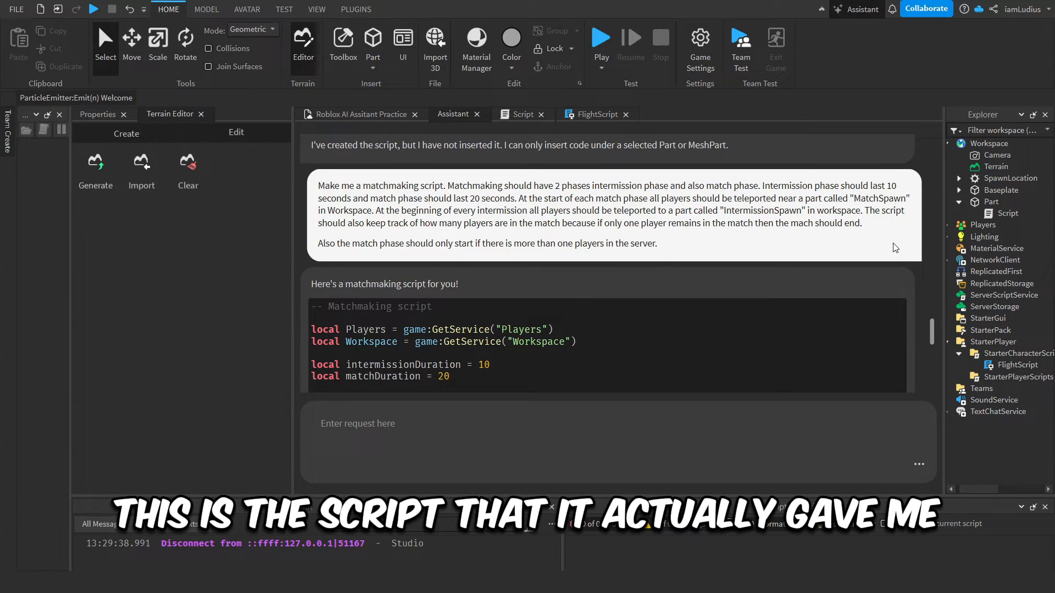
pyautogui.scroll(-3)
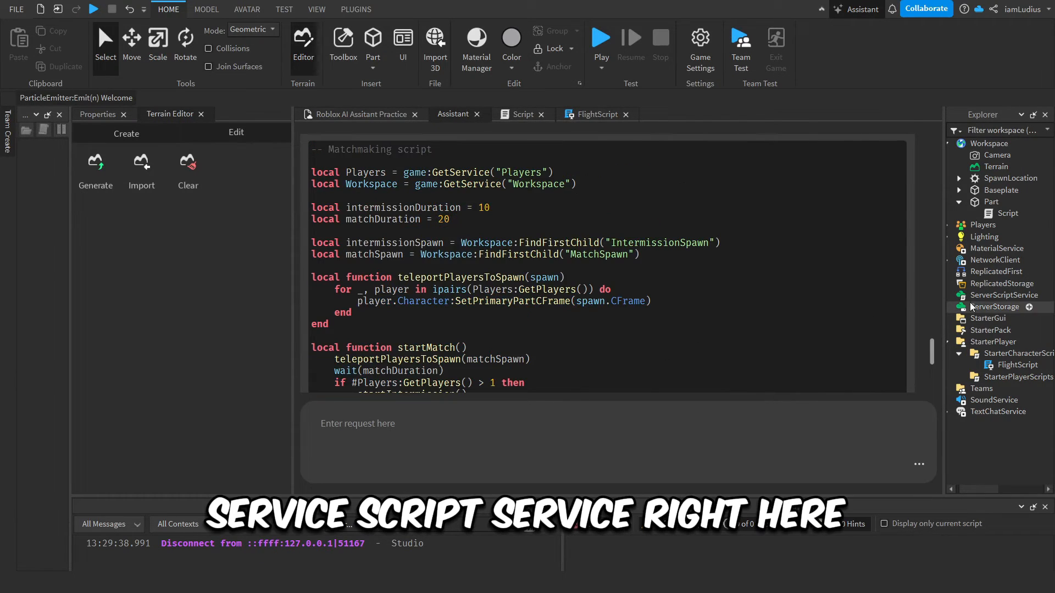
# Add a Script under ServerScriptService with the matchmaking code and return to the place view.
pyautogui.click(1005, 295)
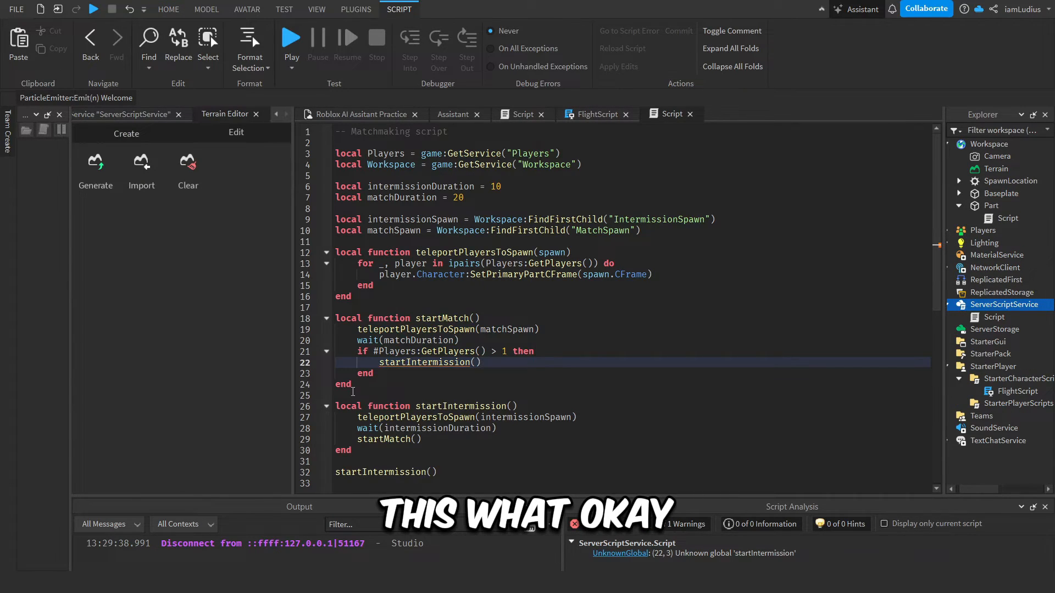
pyautogui.moveTo(335, 317); pyautogui.dragTo(370, 384)
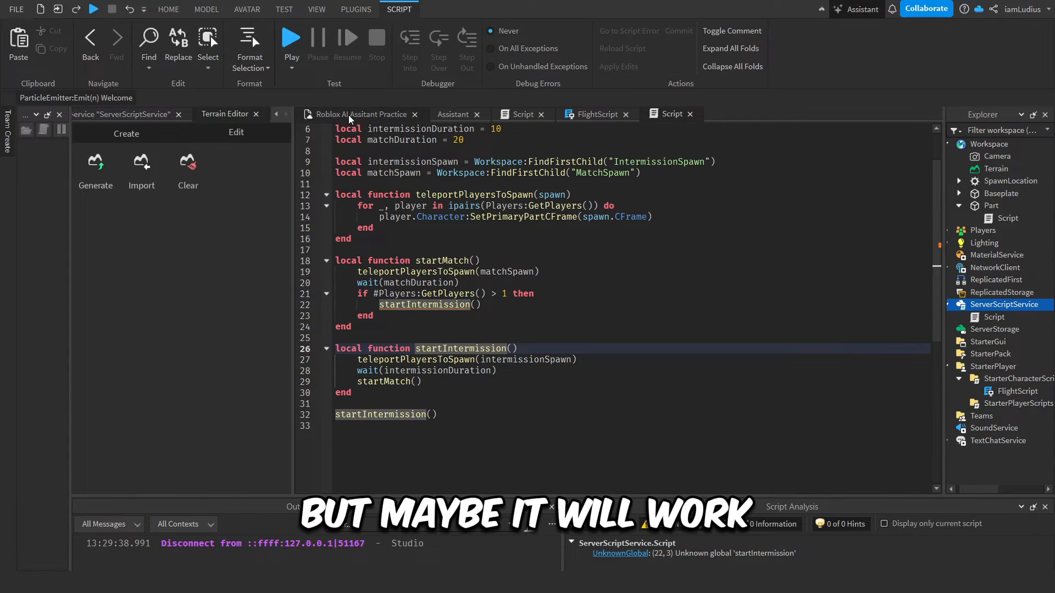
pyautogui.click(168, 9)
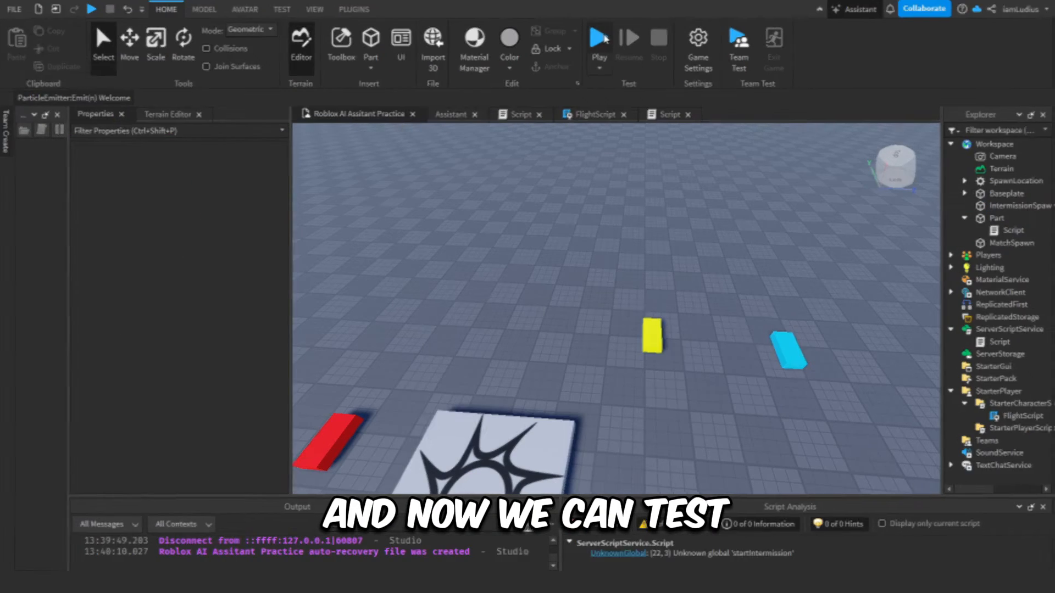
# Start a play test of the matchmaking script.
pyautogui.click(598, 37)
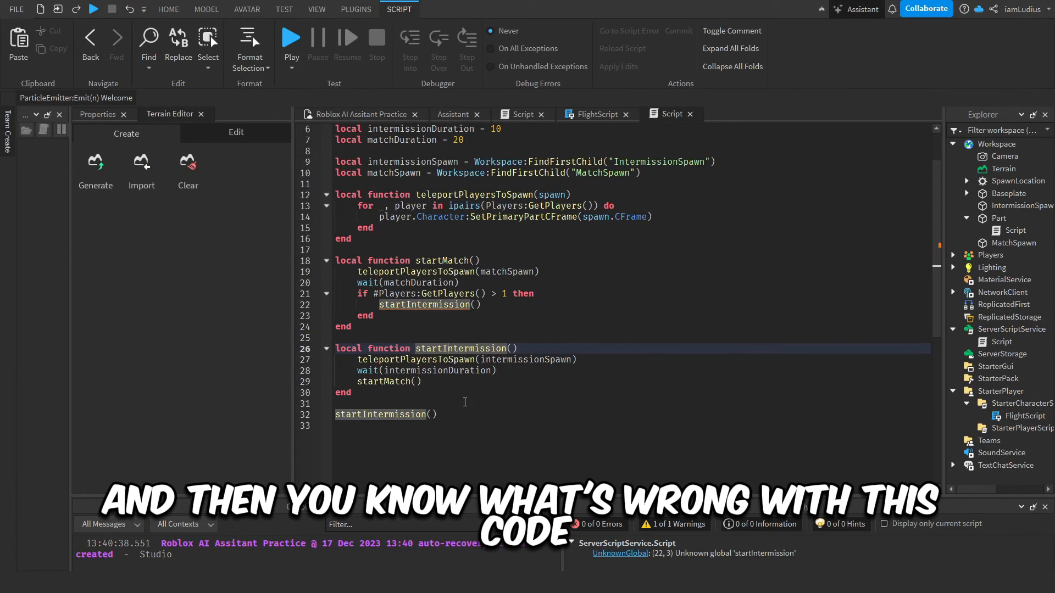
pyautogui.moveTo(478, 415)
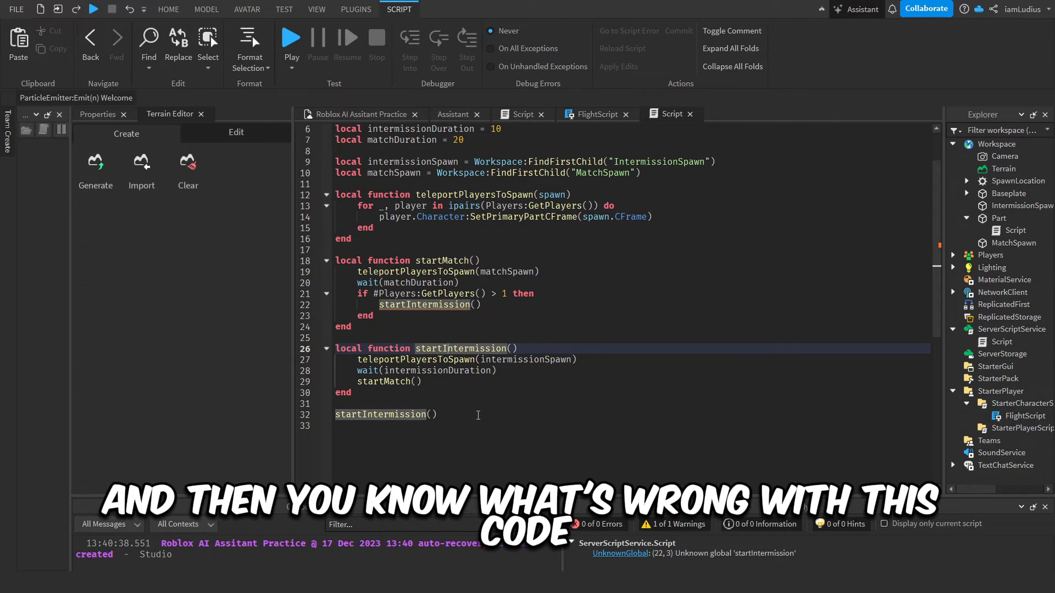